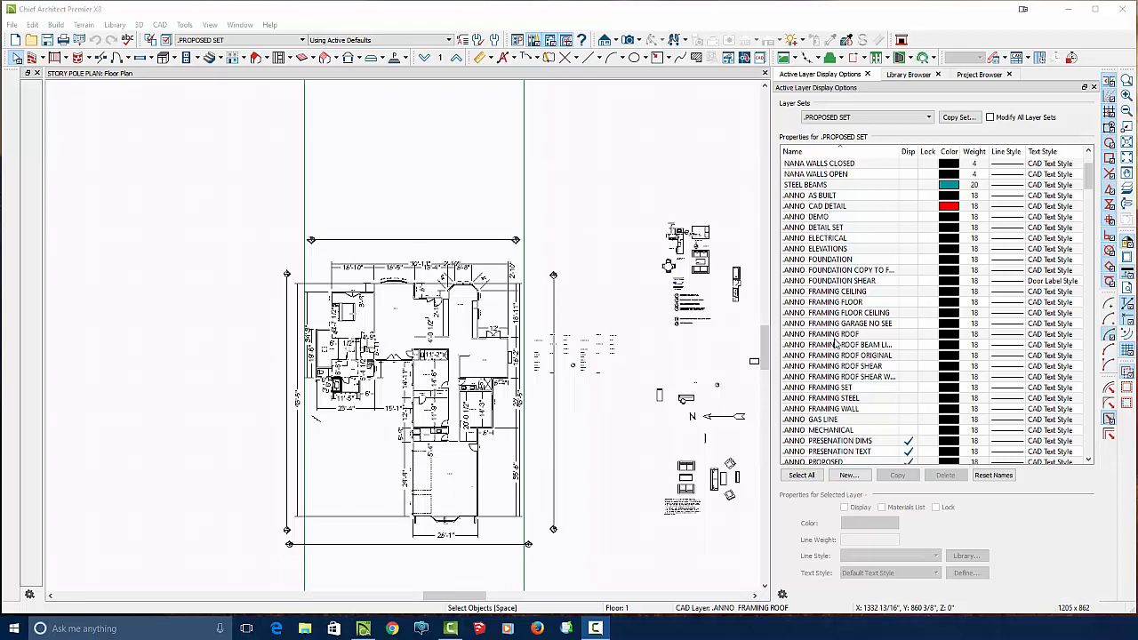
Step: Generate automatic dimensions on Elevation 1, close it without saving, and bring up the right exterior elevation
scroll(down, 3)
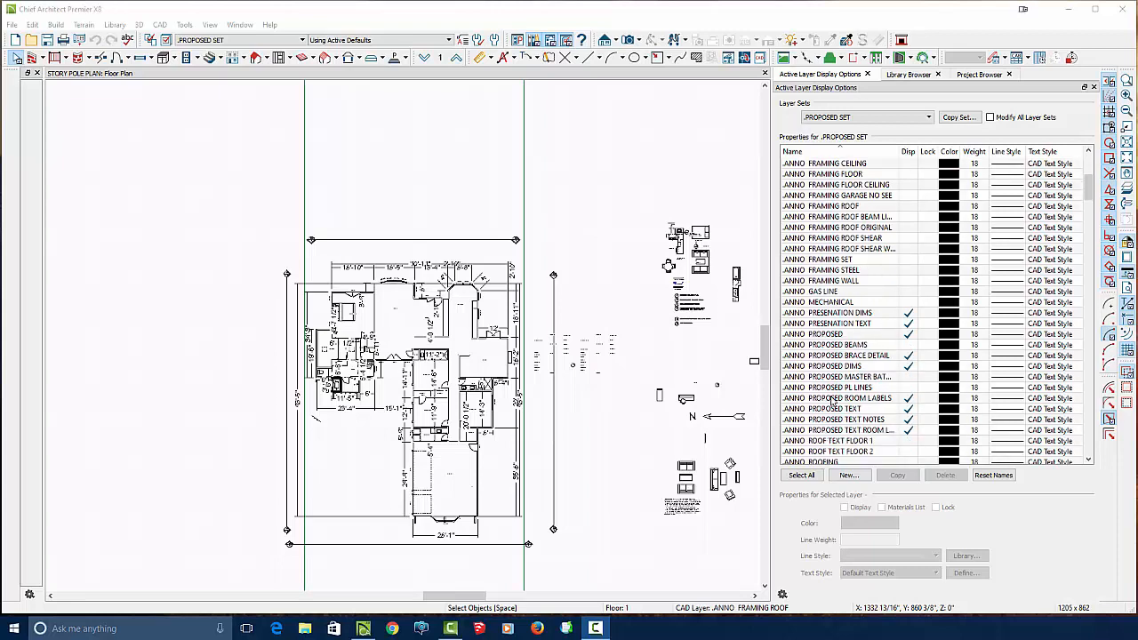
scroll(down, 3)
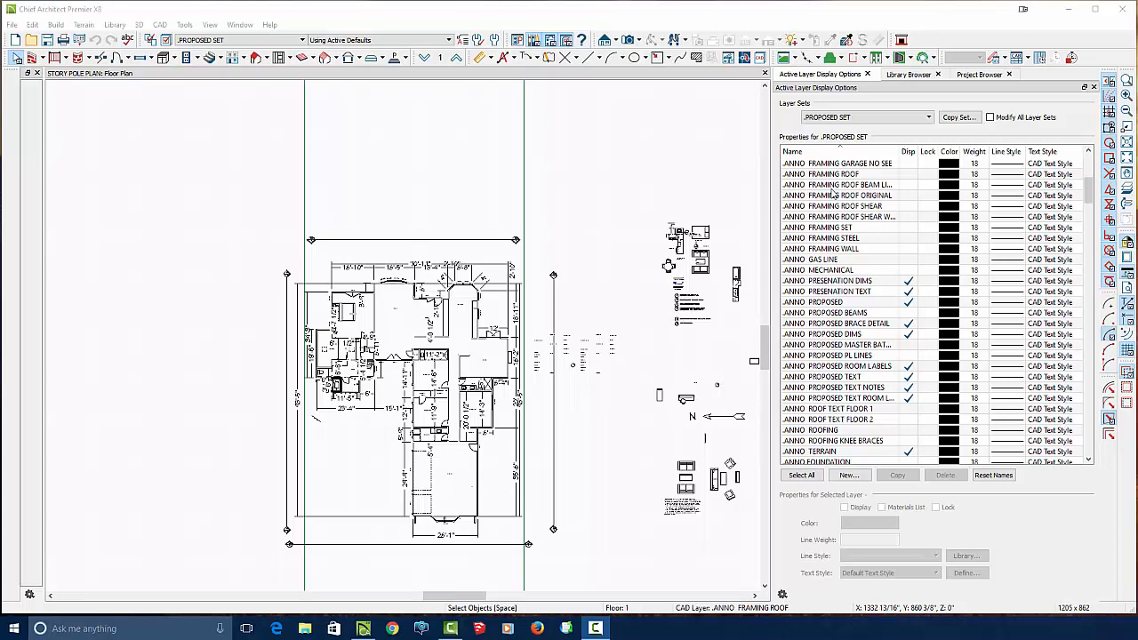
scroll(down, 3)
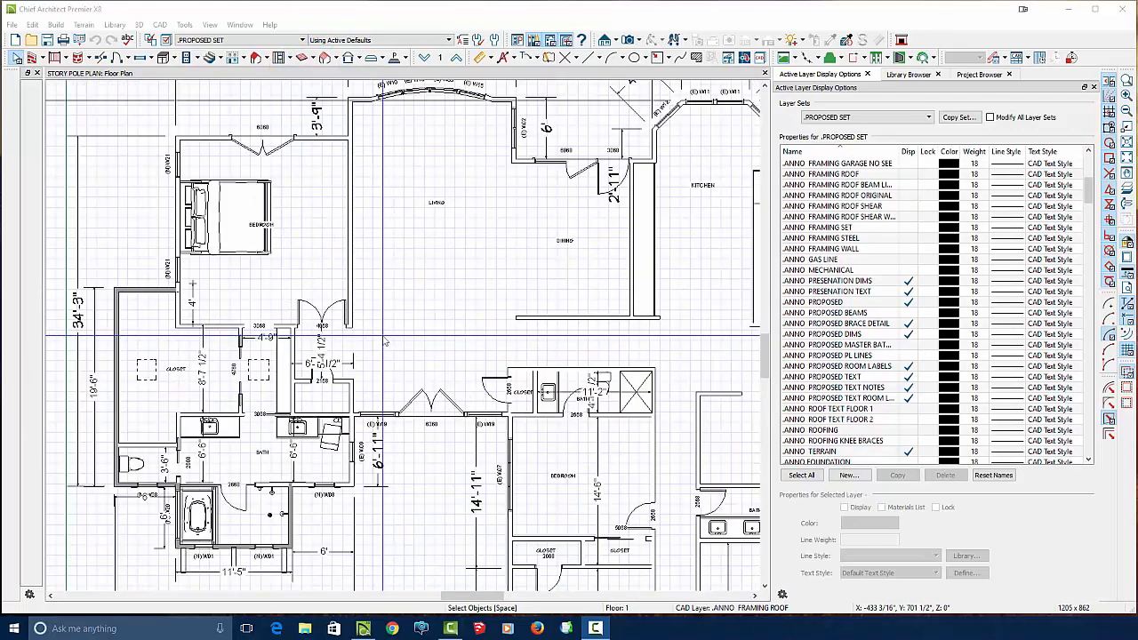
scroll(down, 3)
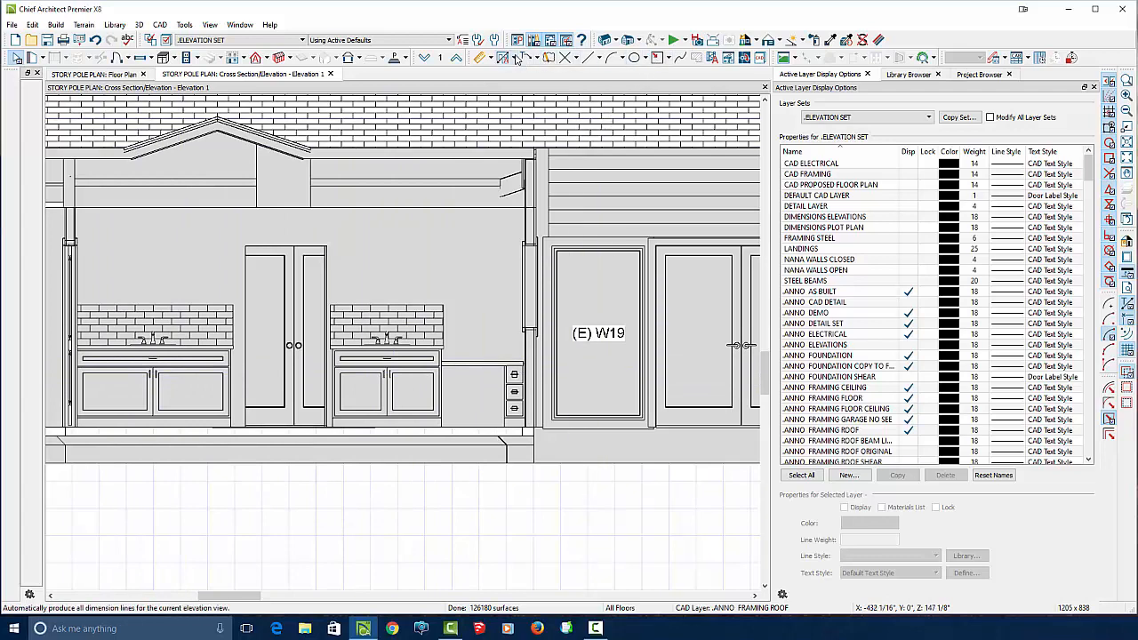
click(512, 57)
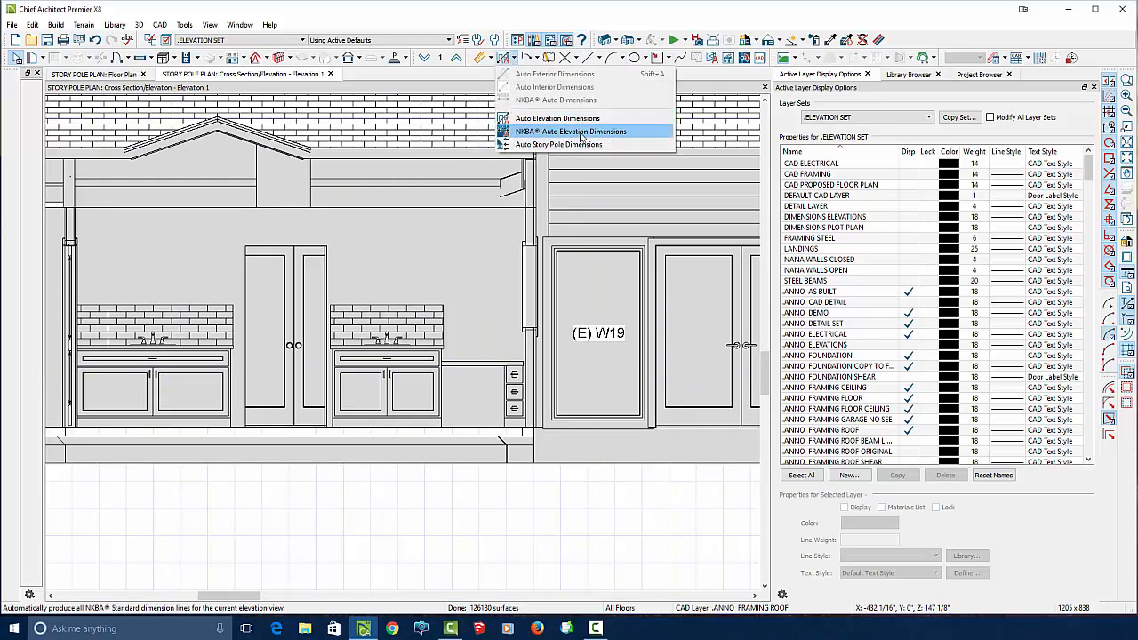
click(558, 118)
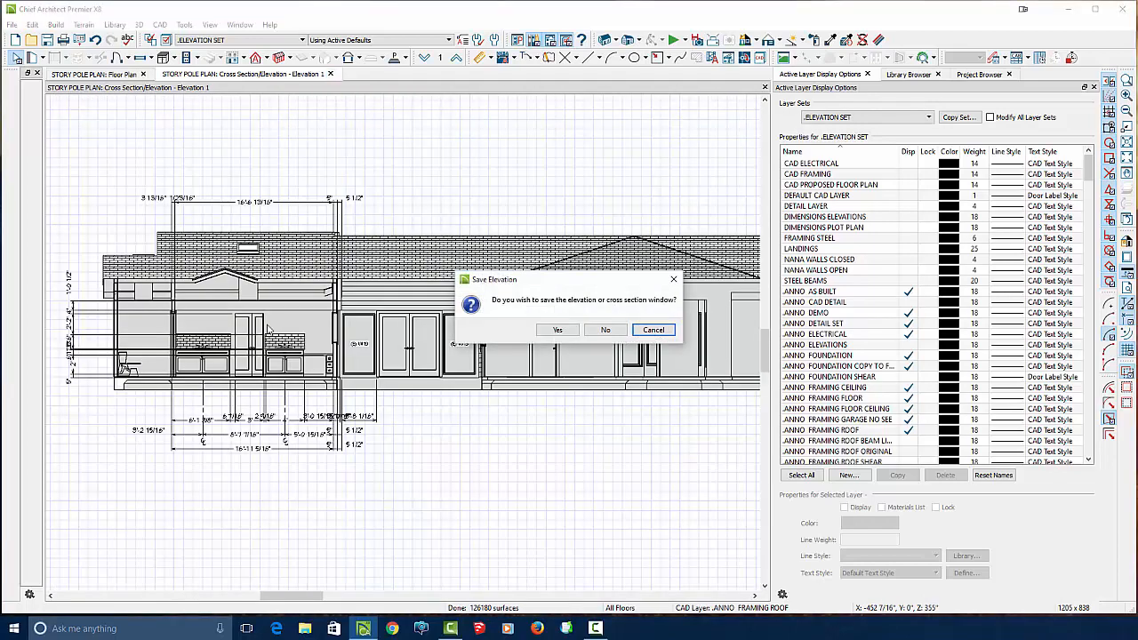
click(605, 329)
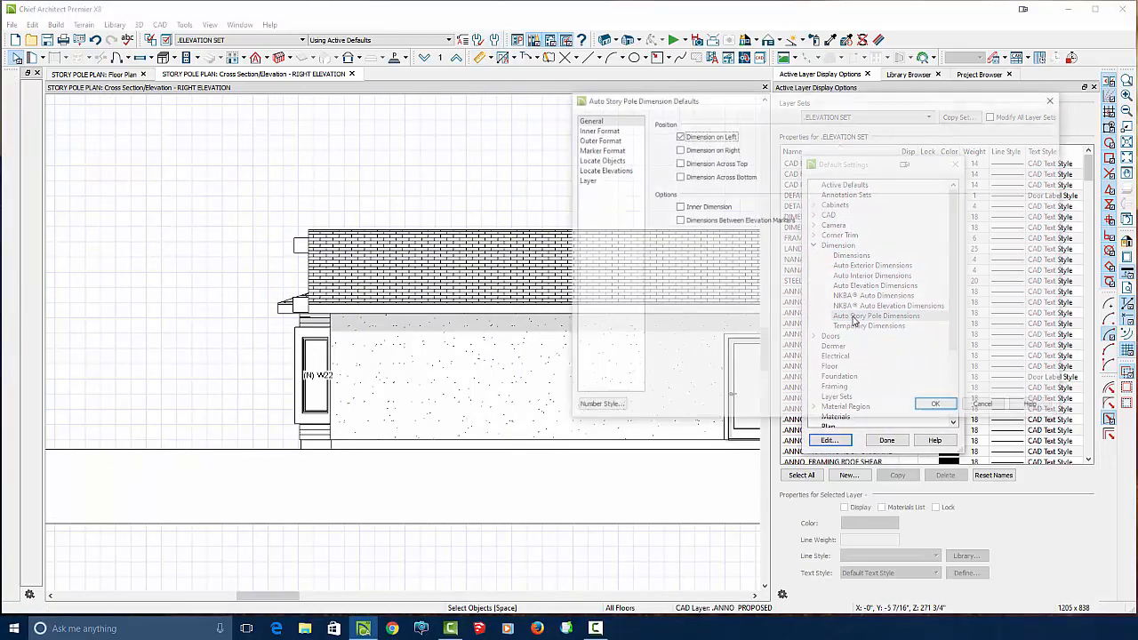
Step: Add every available elevation mark, including Floor Finish, to the auto story pole defaults and confirm
click(609, 171)
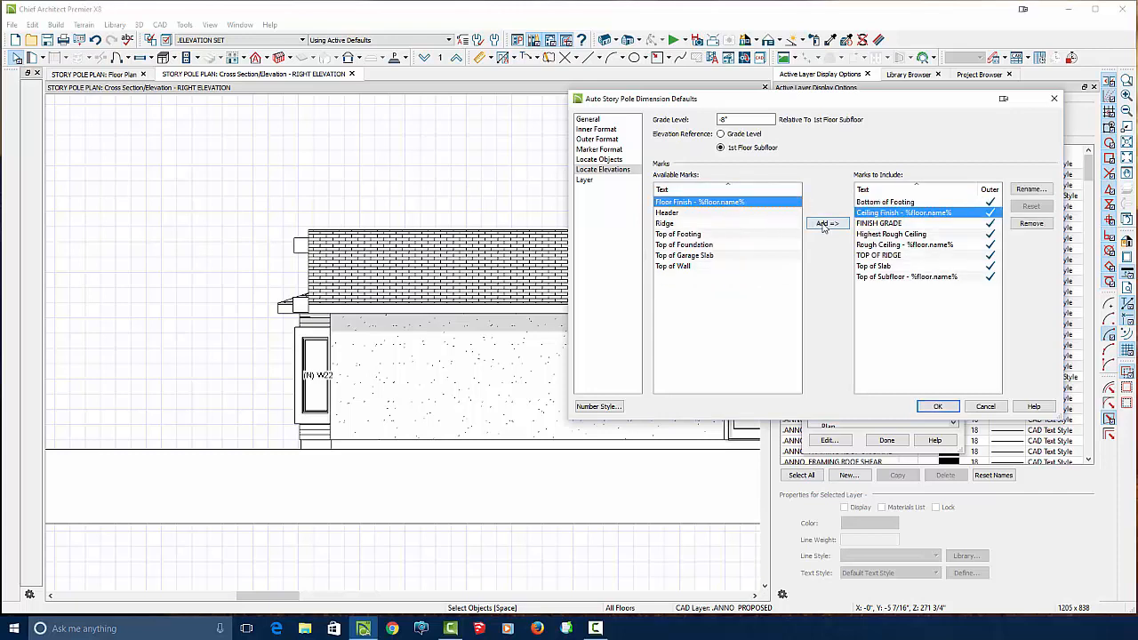
click(825, 224)
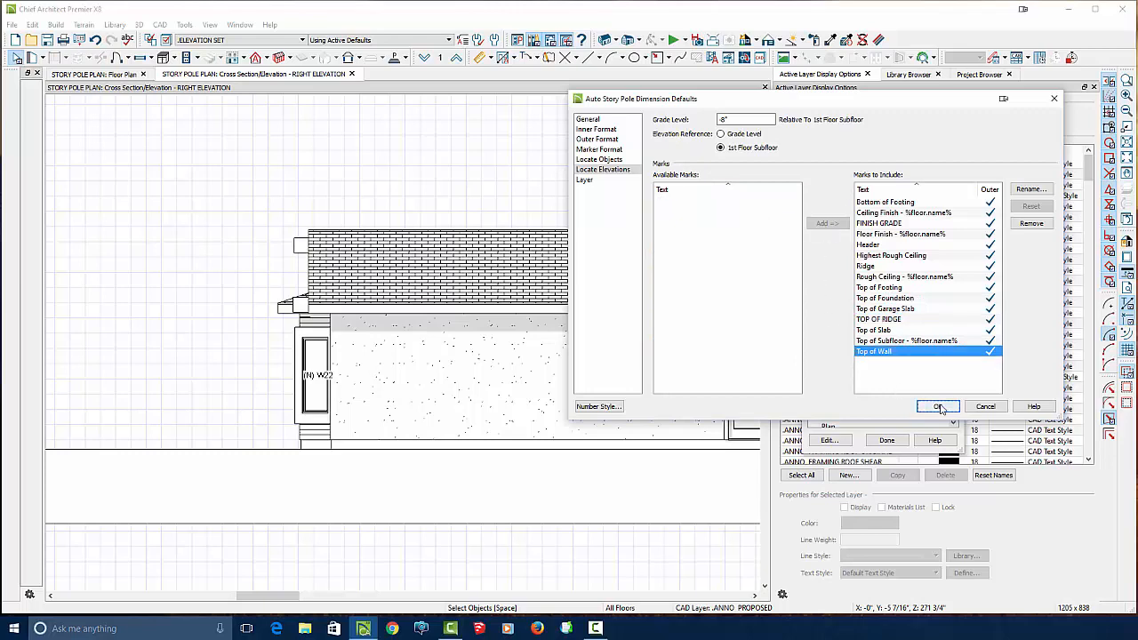
click(939, 405)
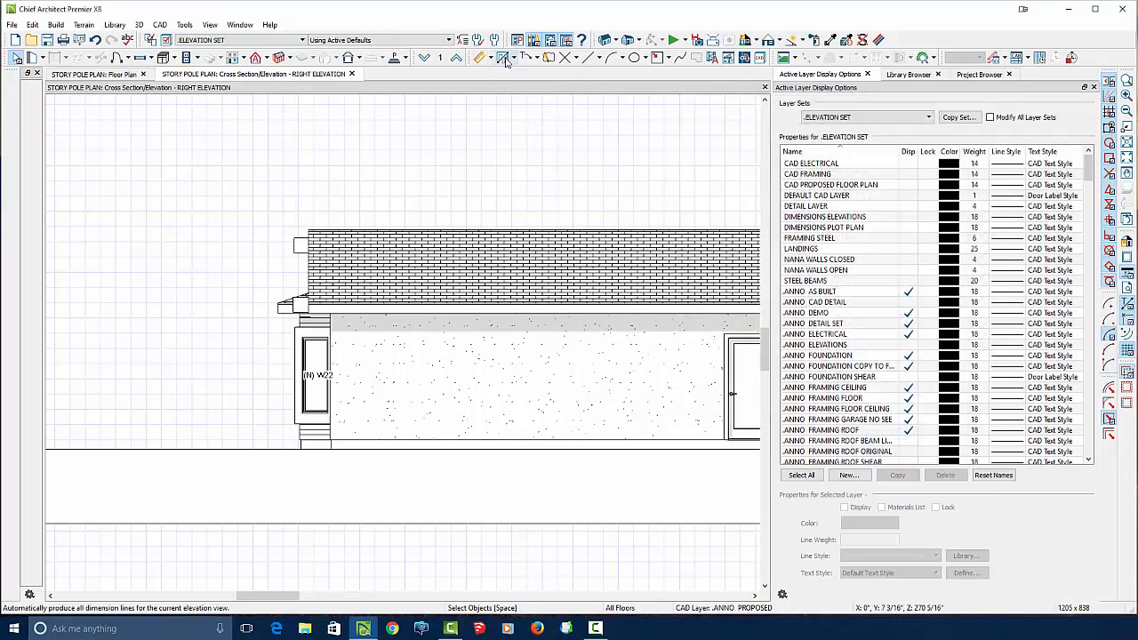
Step: Generate an auto story pole dimension stacked along the right elevation's left side
click(505, 57)
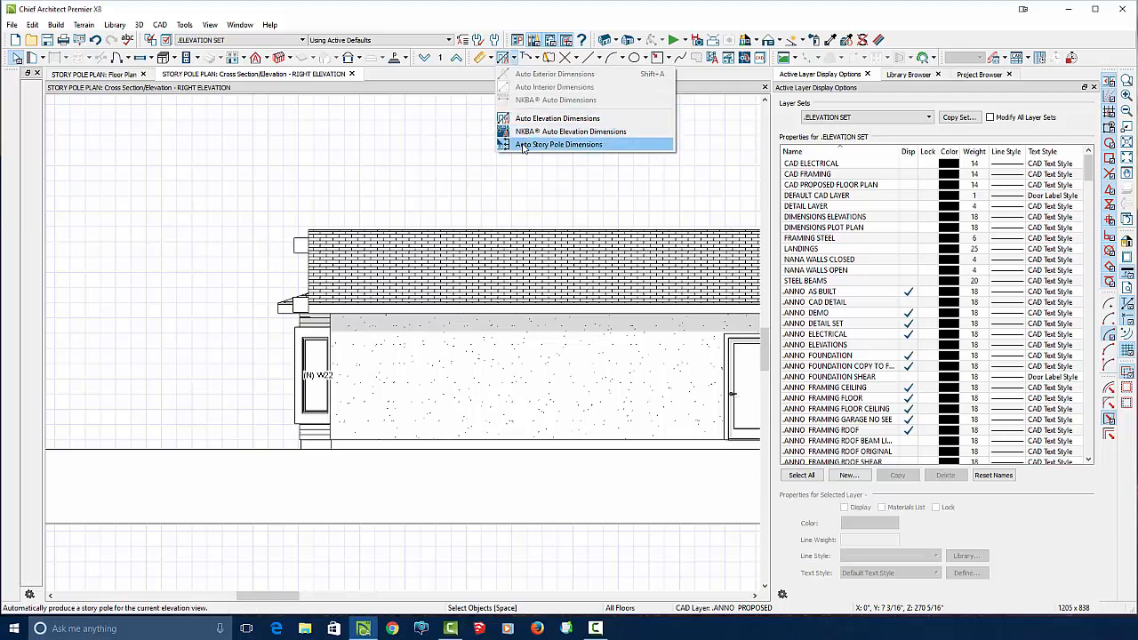
click(559, 144)
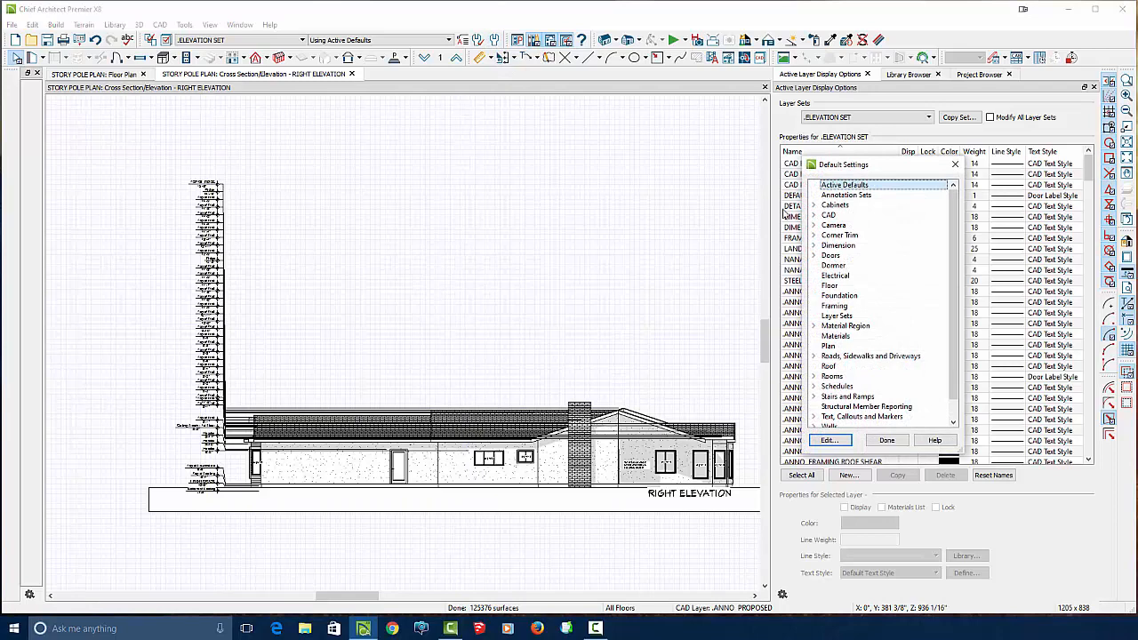
Step: Expand the Dimension defaults and bring up the Auto Story Pole Dimensions dialog for review
click(838, 246)
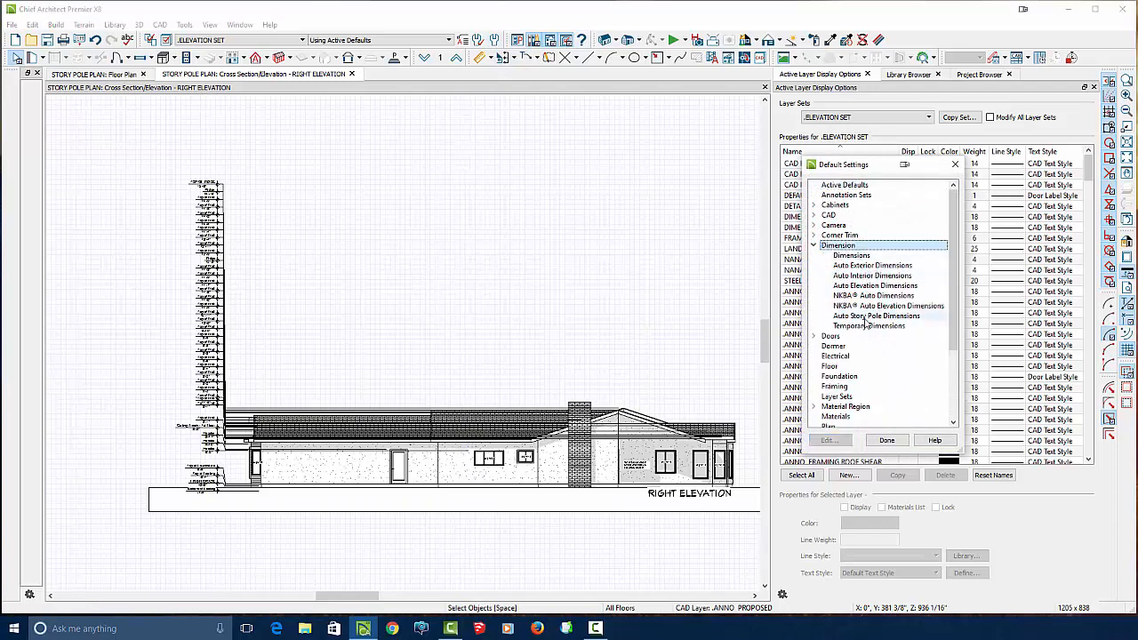
double_click(875, 316)
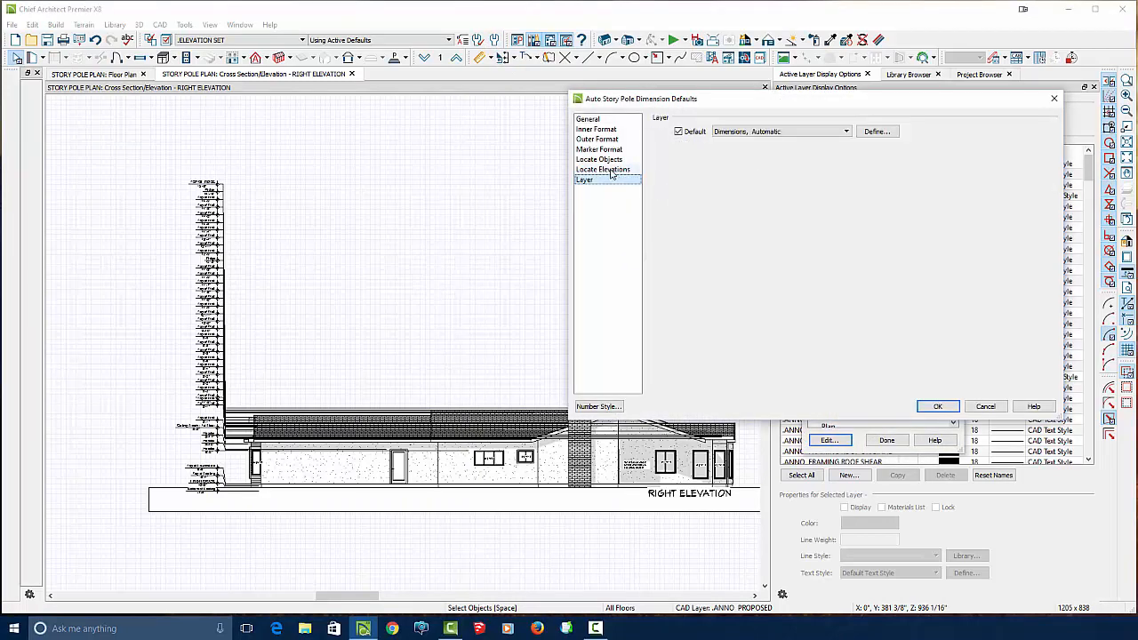
click(604, 169)
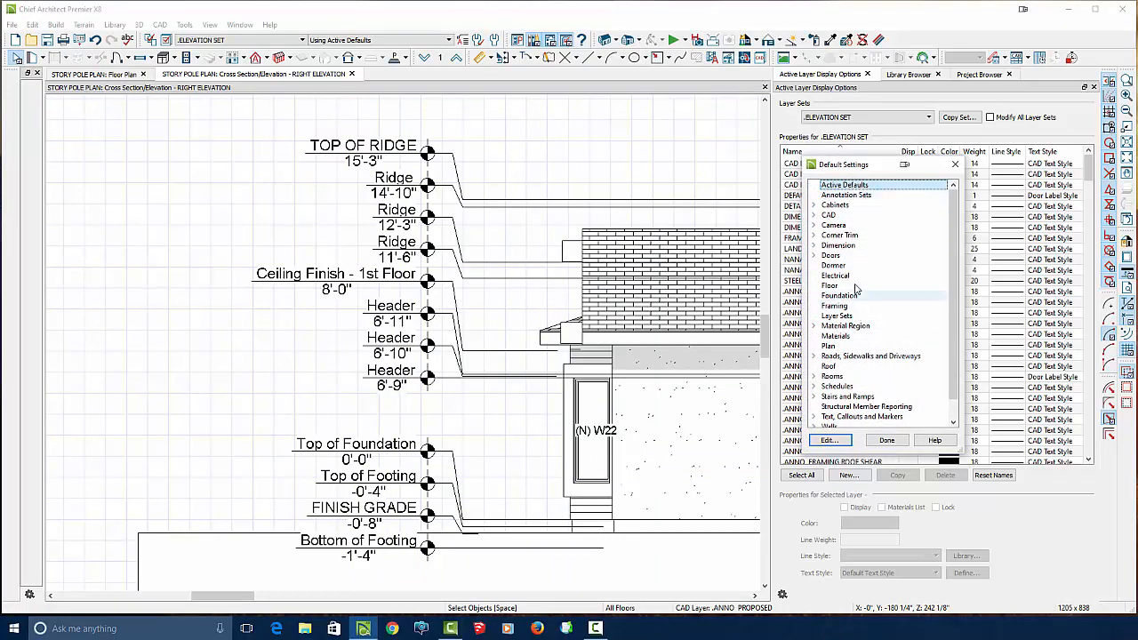
Step: Reopen the auto story pole defaults and view the Locate Elevations marks, with Top of Wall excluded
click(813, 246)
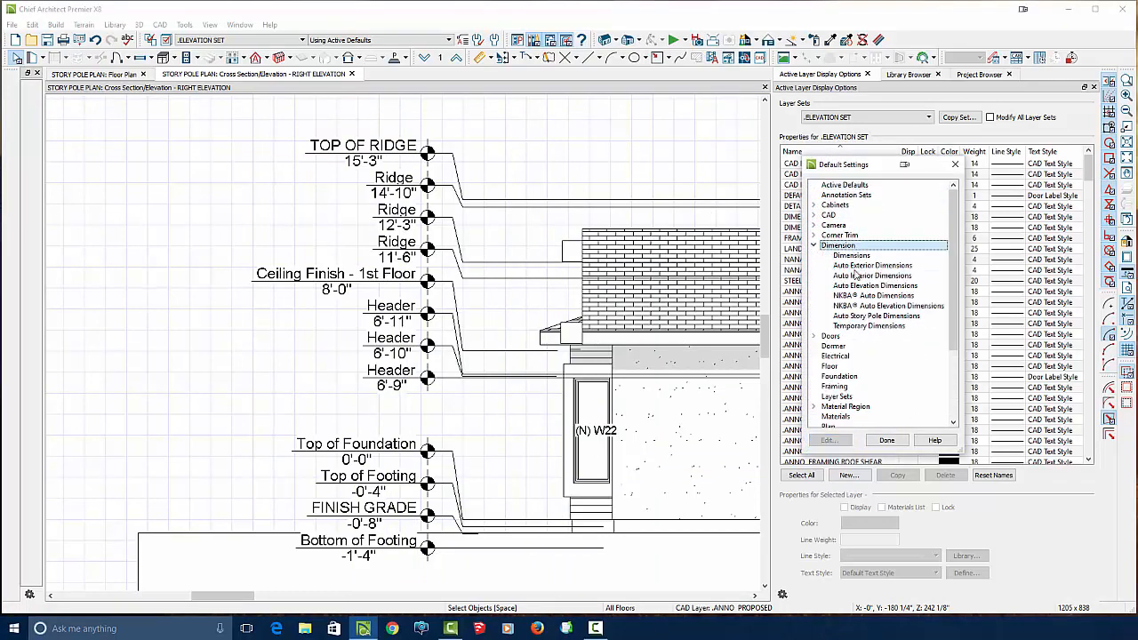
click(887, 306)
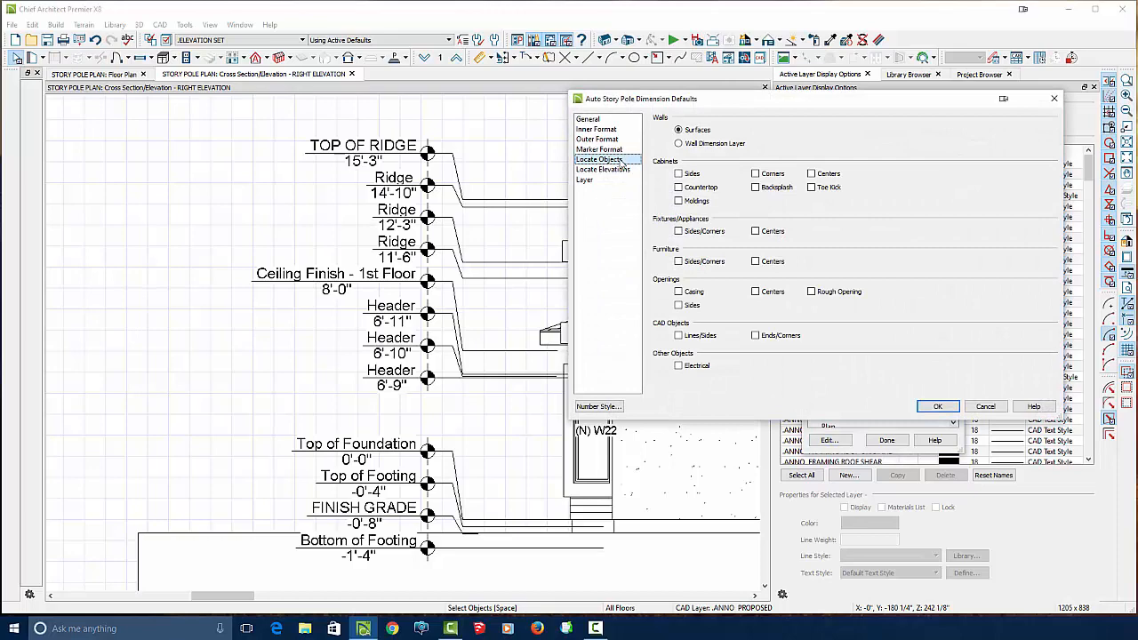
click(605, 169)
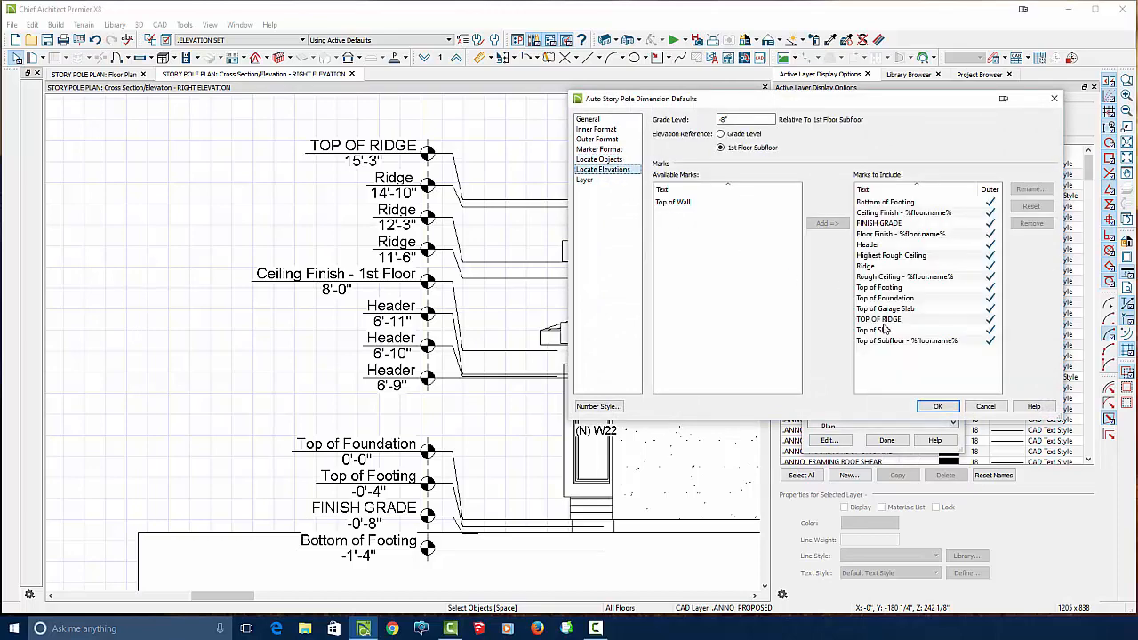